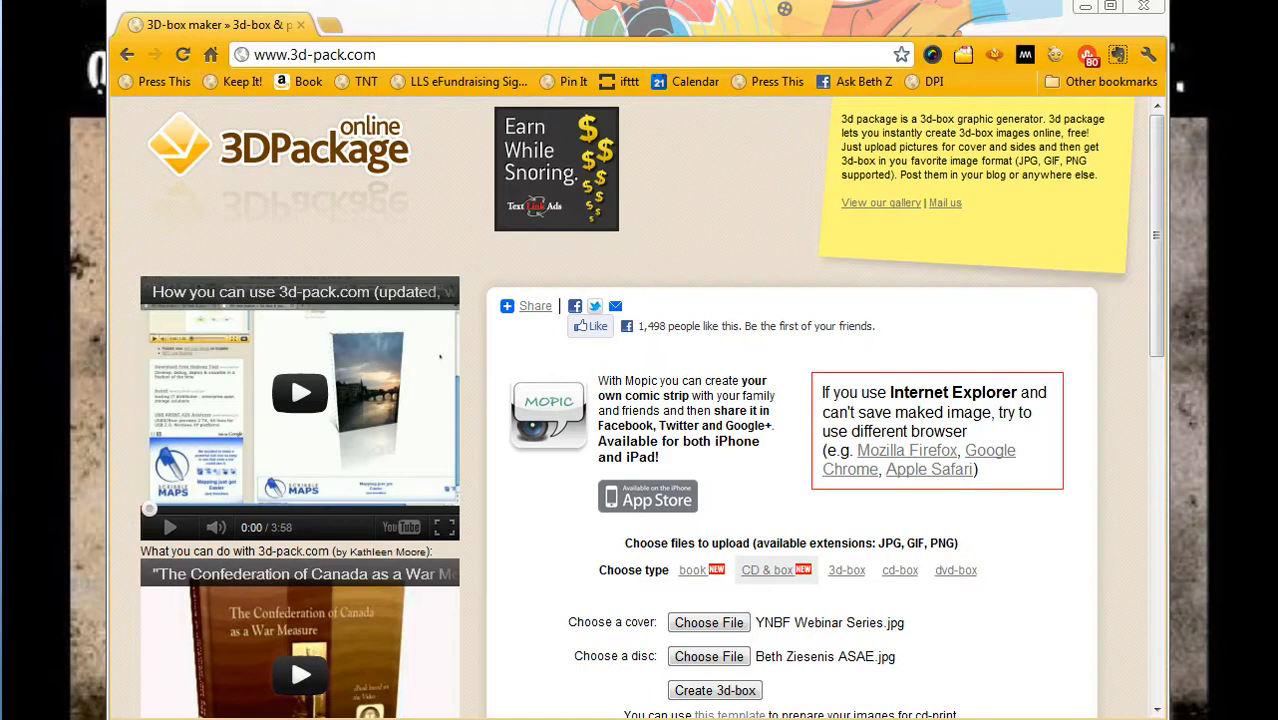
mouse_move(367, 152)
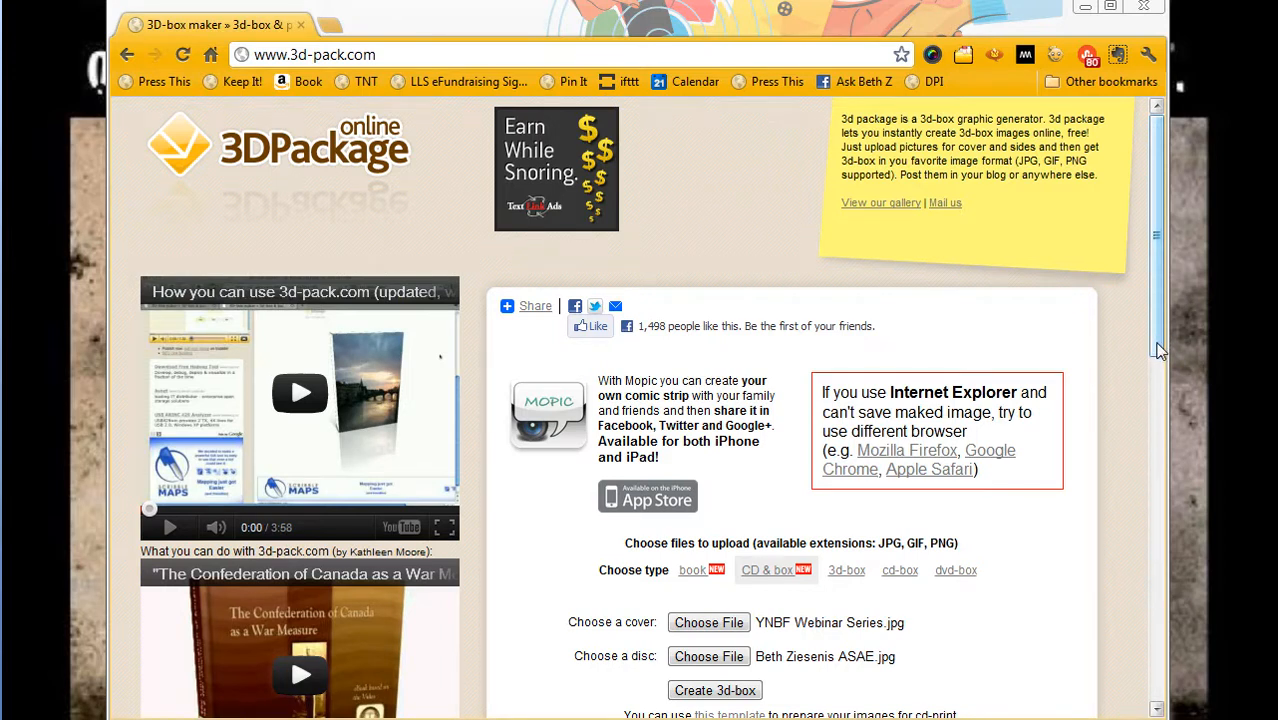
Build the CD case from the webinar cover and disc photo, then rotate the render.
scroll("down", 3)
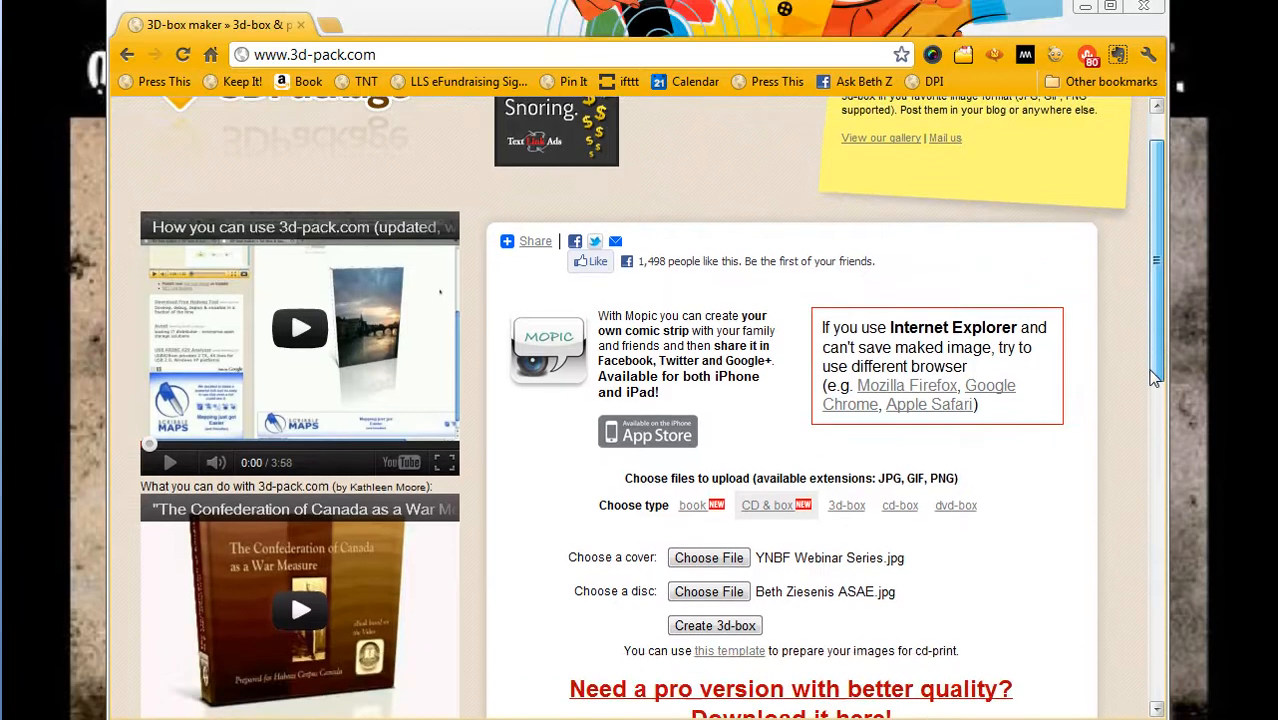
scroll("down", 3)
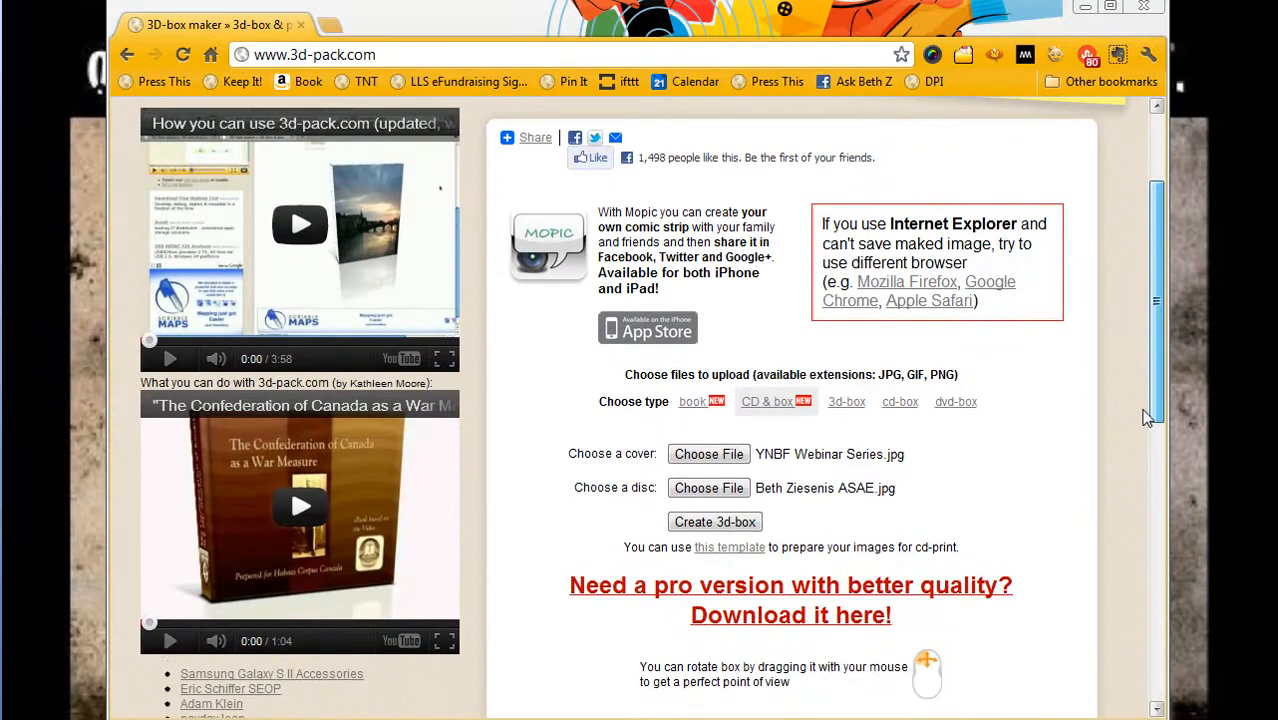
scroll("up", 3)
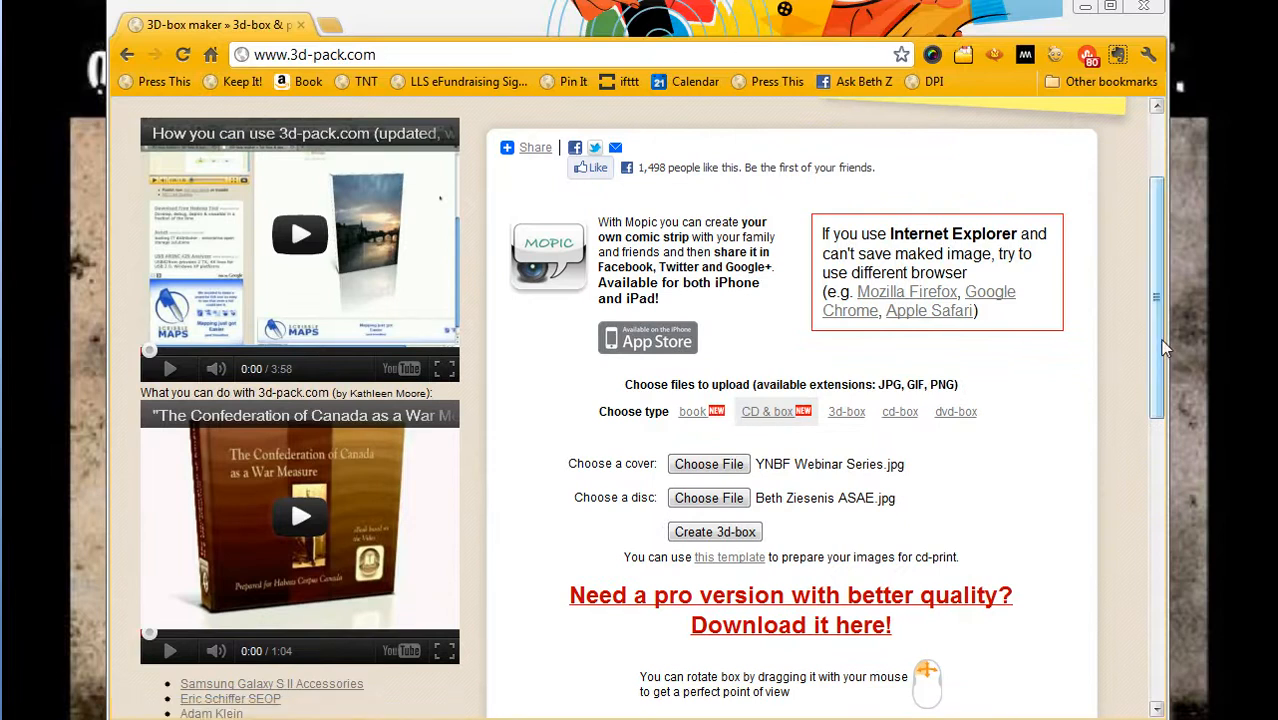
scroll("down", 3)
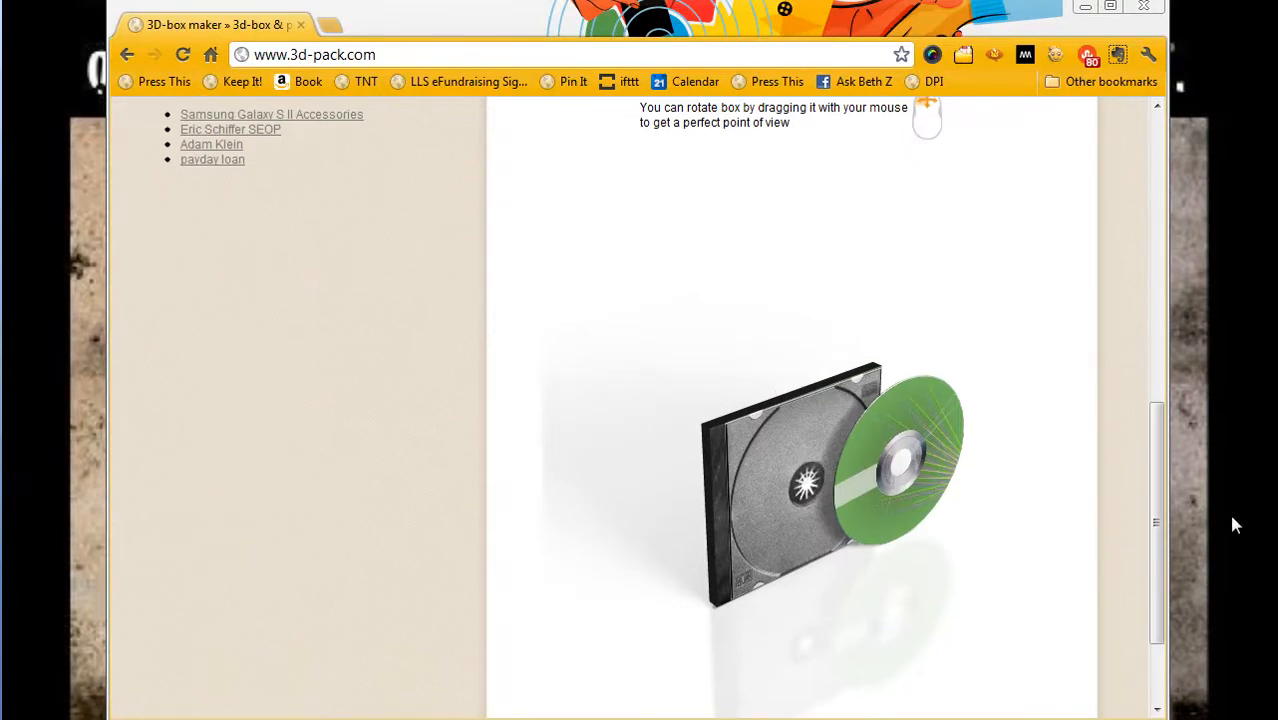
scroll("up", 3)
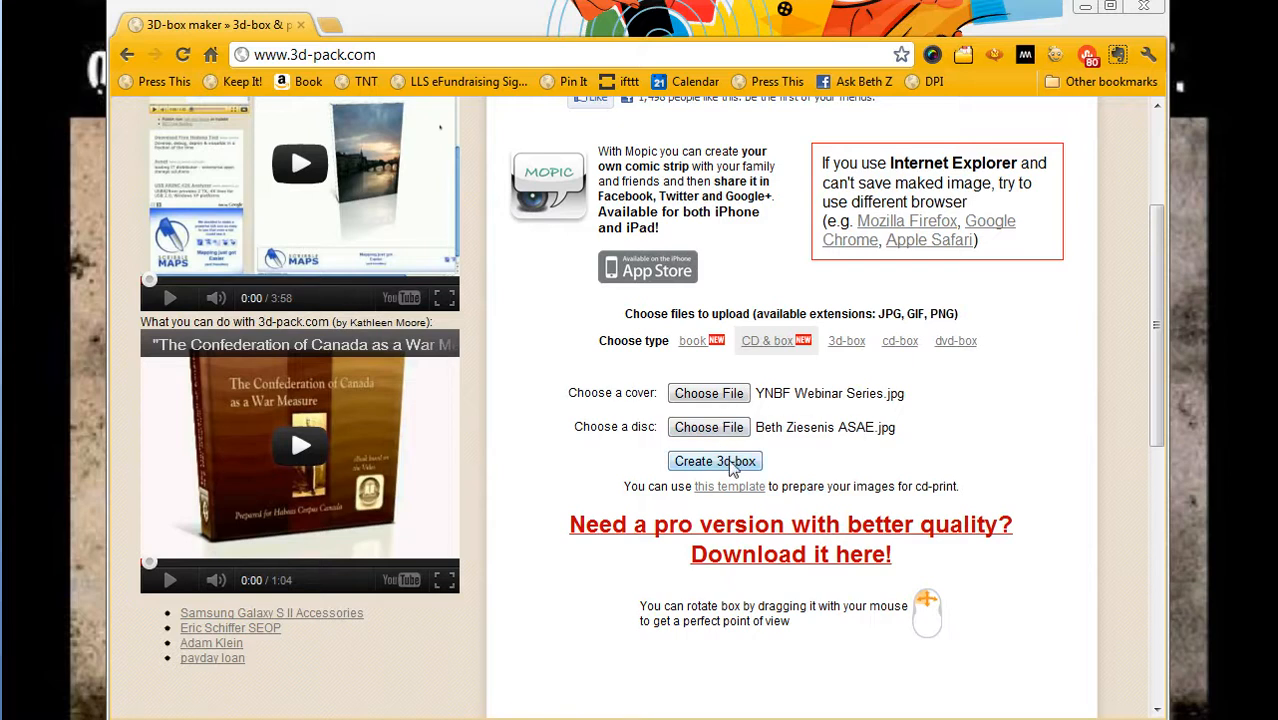
left_click(715, 461)
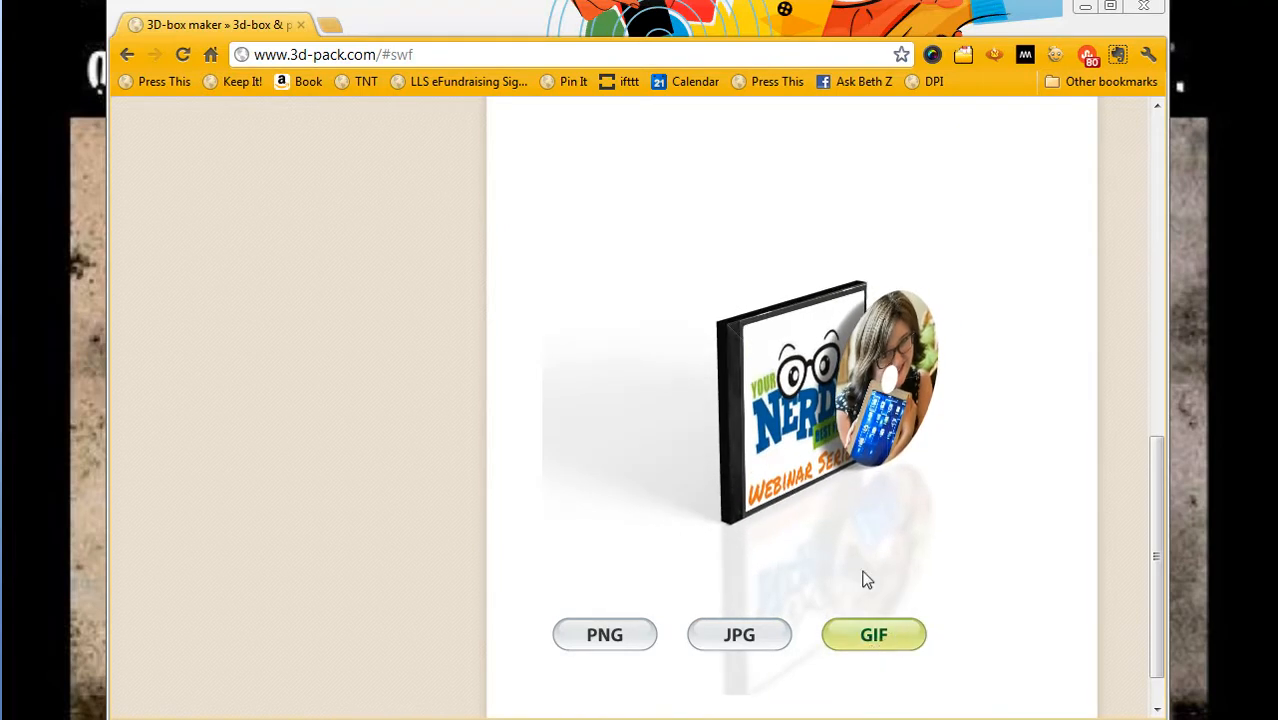
mouse_move(825, 445)
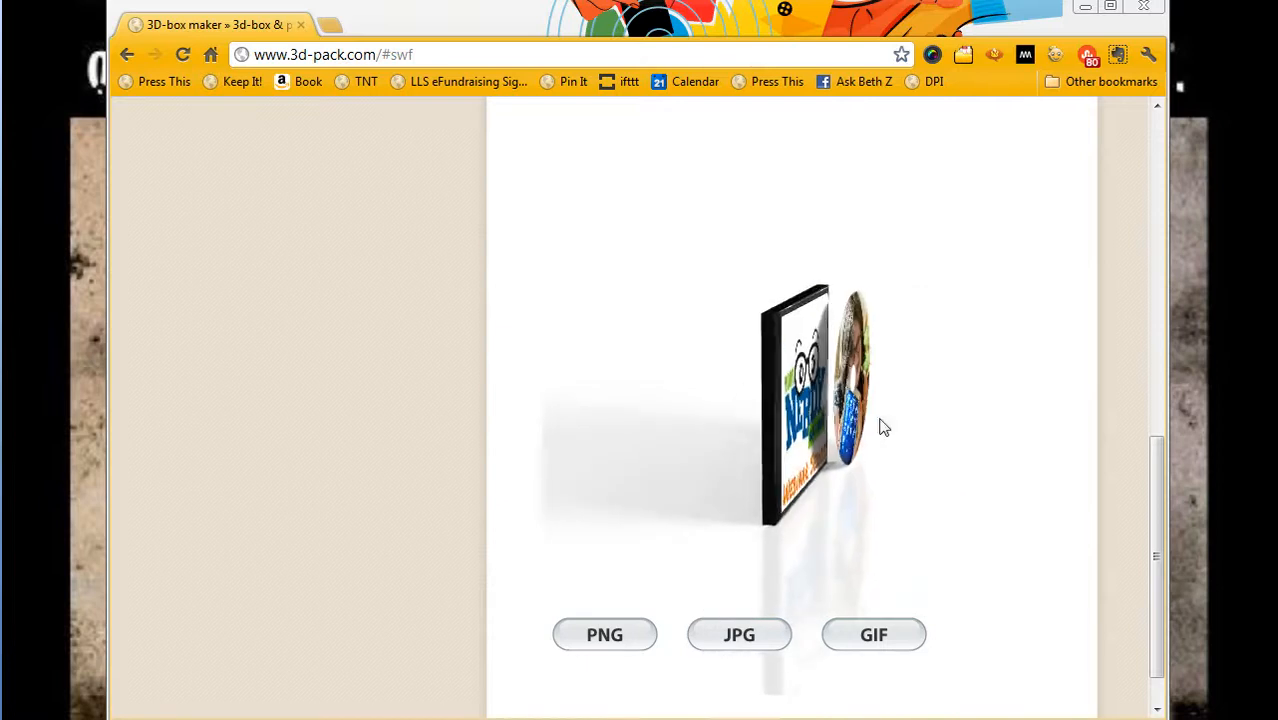
left_click(739, 634)
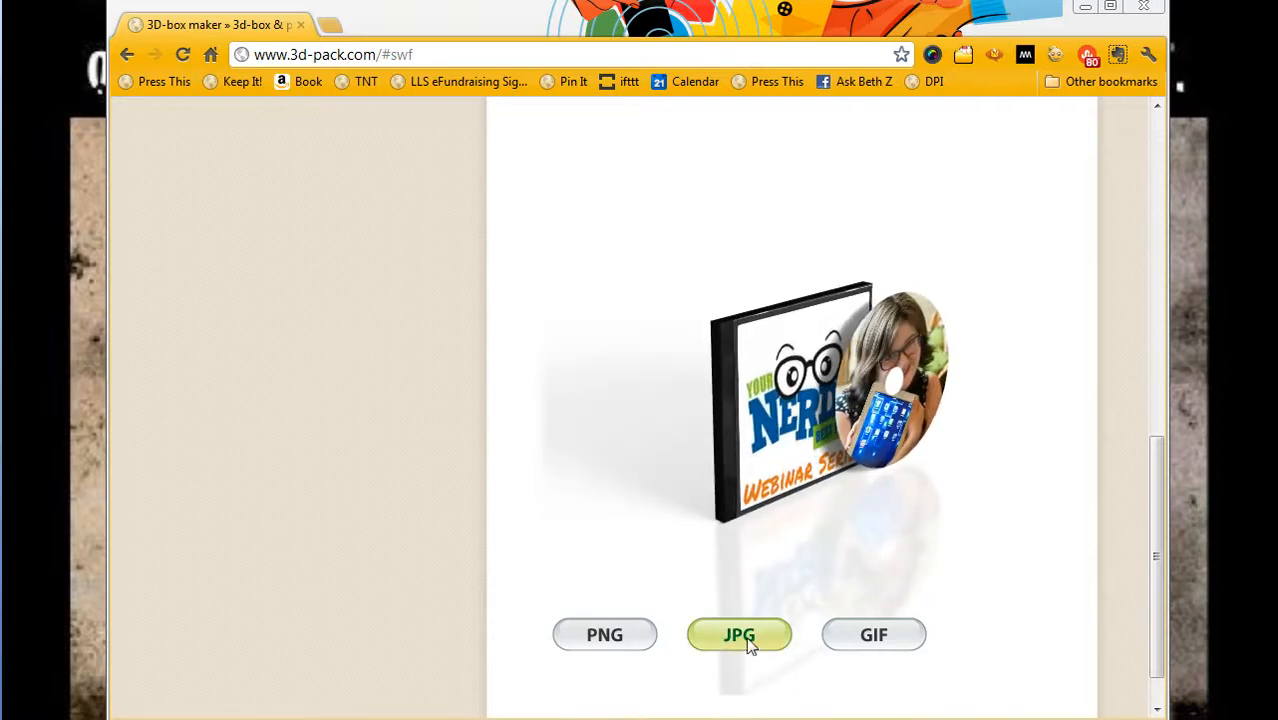
mouse_move(800, 460)
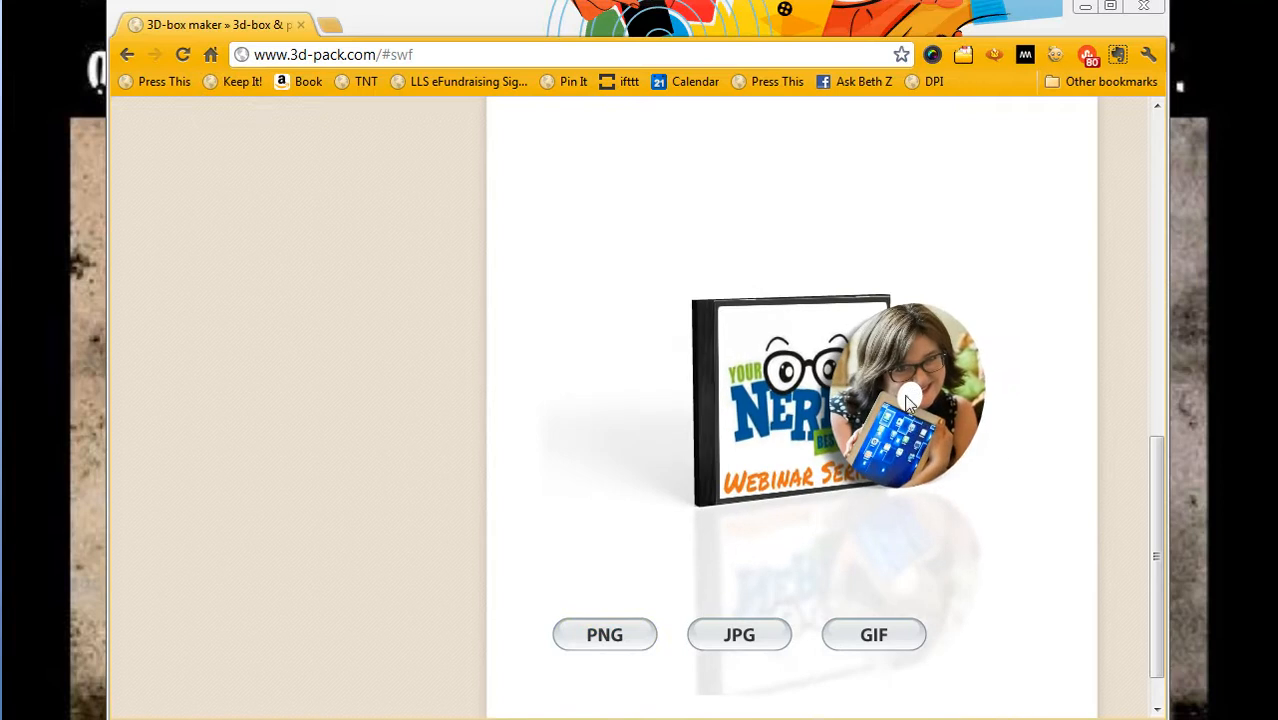
mouse_move(908, 393)
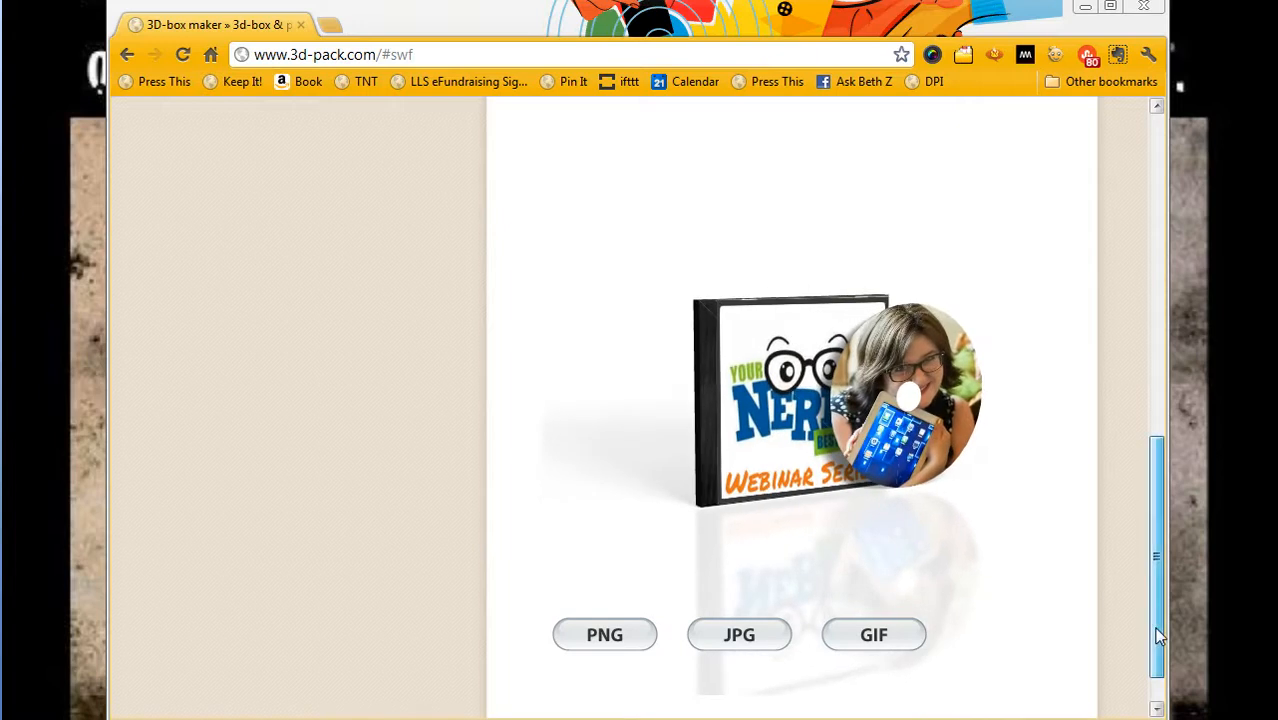
Switch Choose type to 'book' and view the sample book model with its cover, backside and side uploads.
scroll("up", 3)
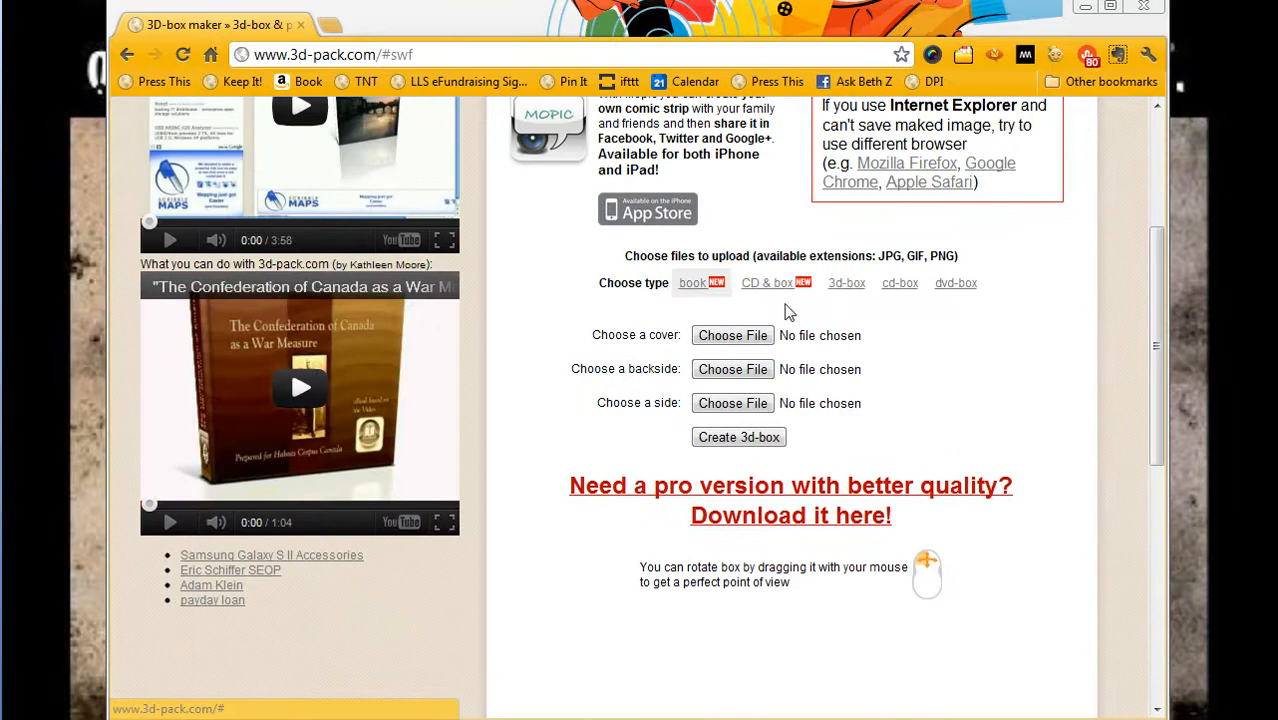
scroll("down", 3)
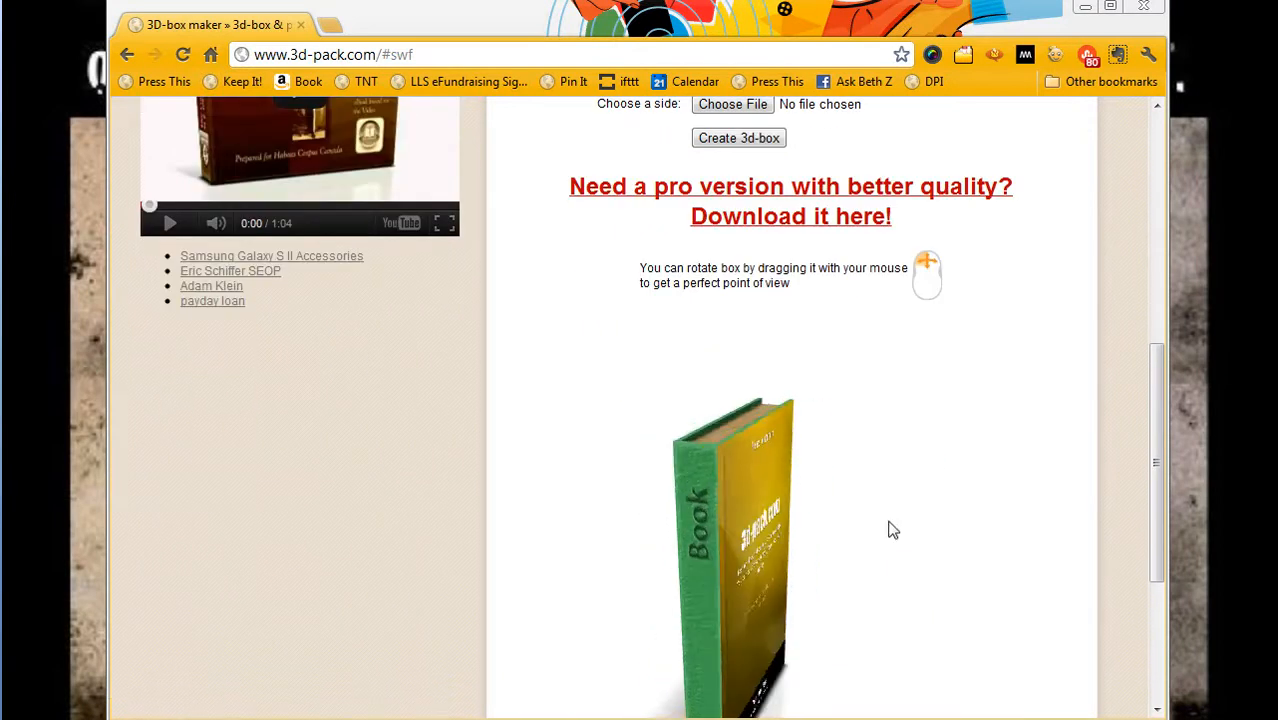
scroll("up", 3)
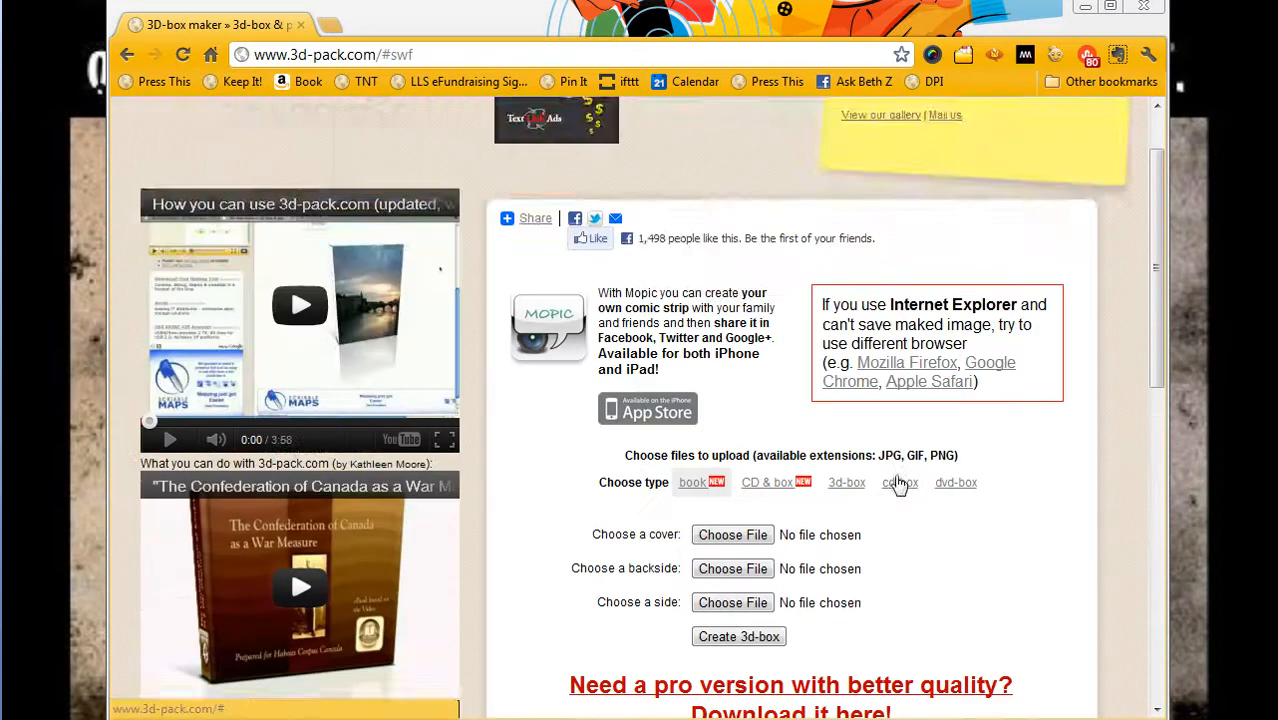
Select '3d-box' under Choose type and check its empty cover, backside, side and top slots.
scroll("down", 3)
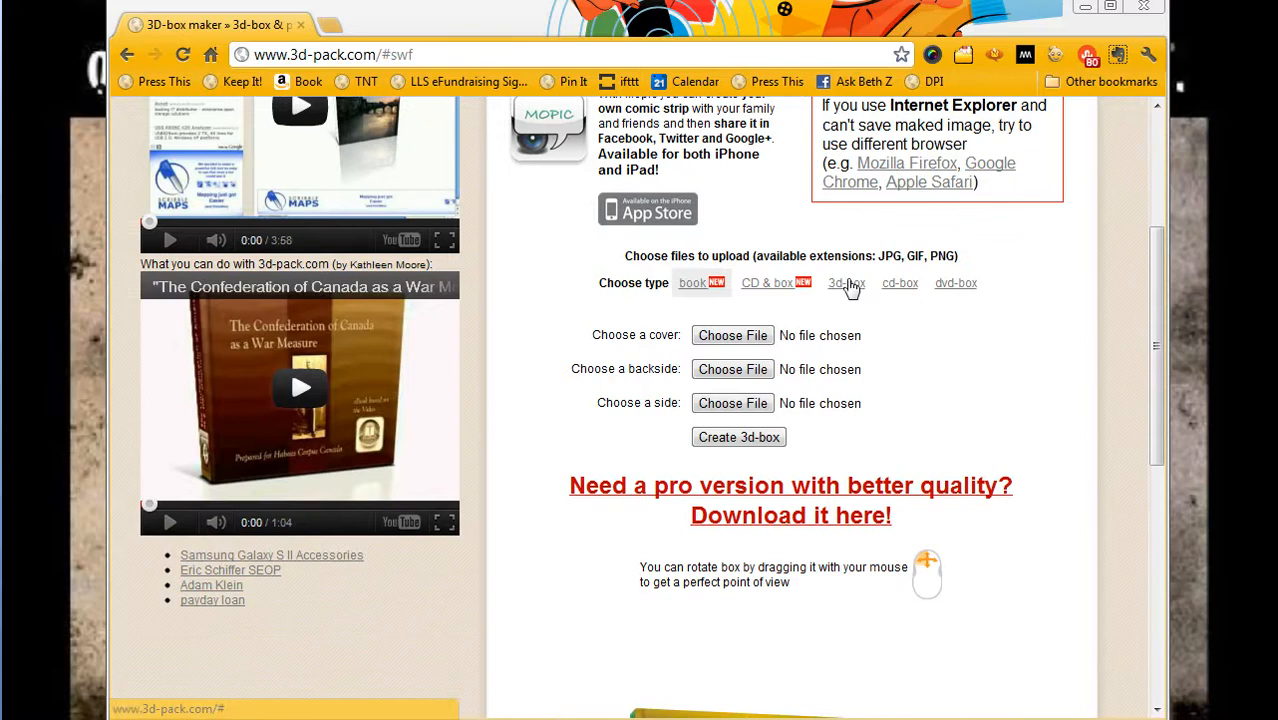
scroll("down", 3)
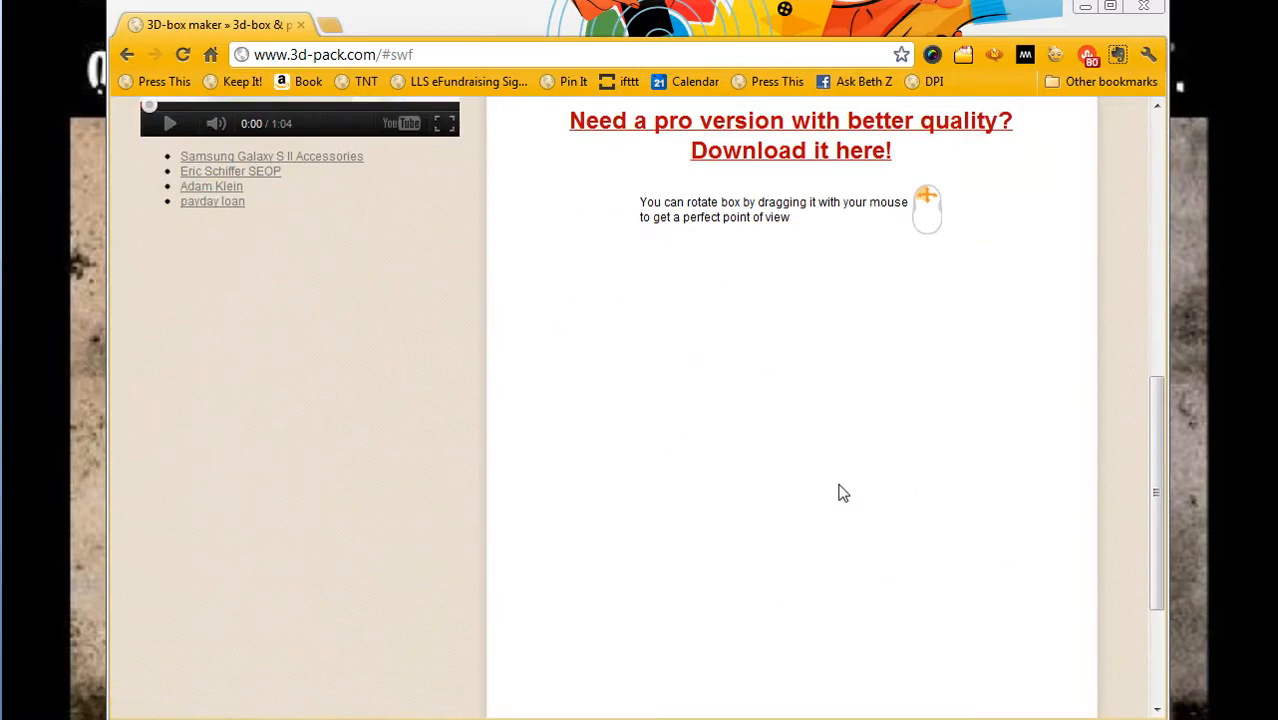
mouse_move(845, 500)
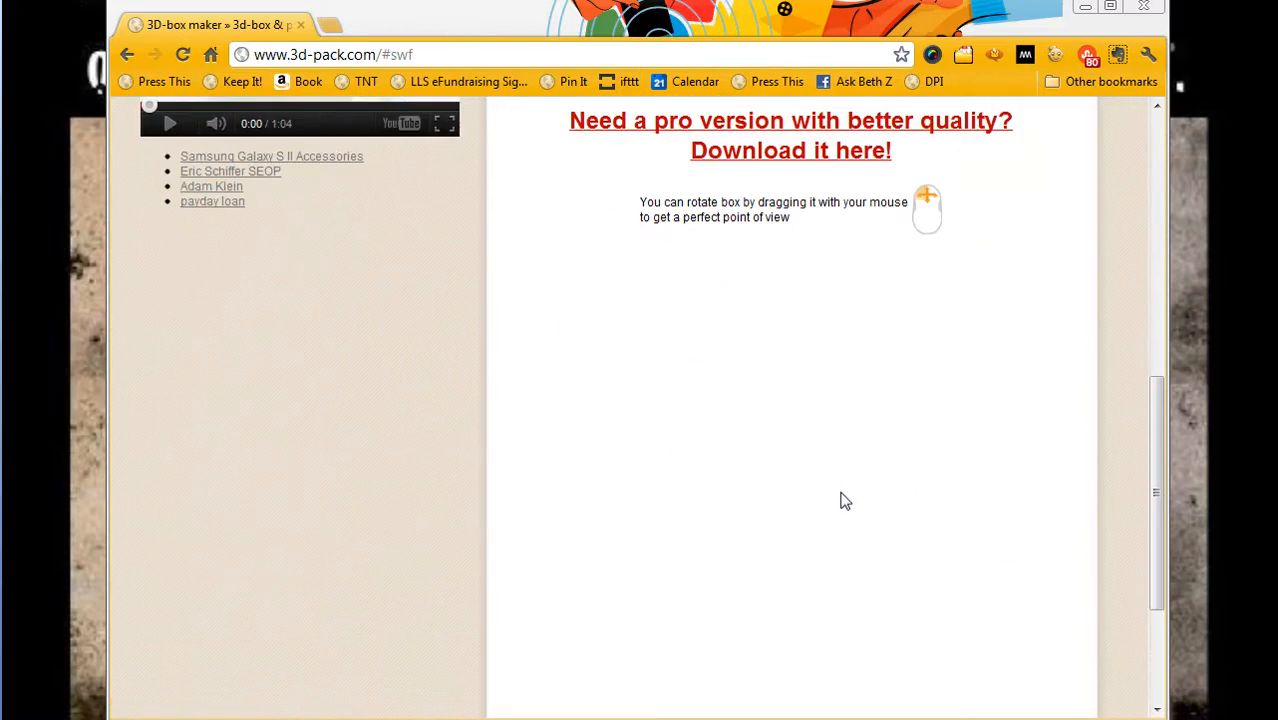
scroll("up", 3)
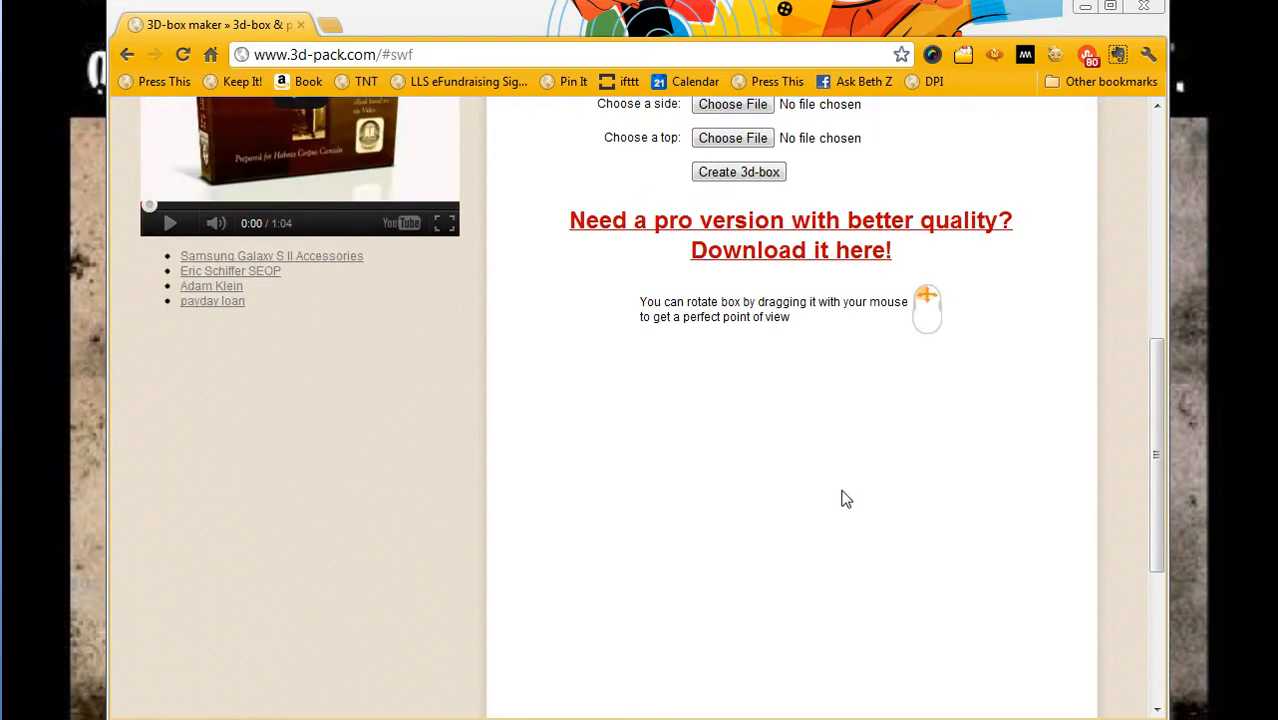
mouse_move(847, 492)
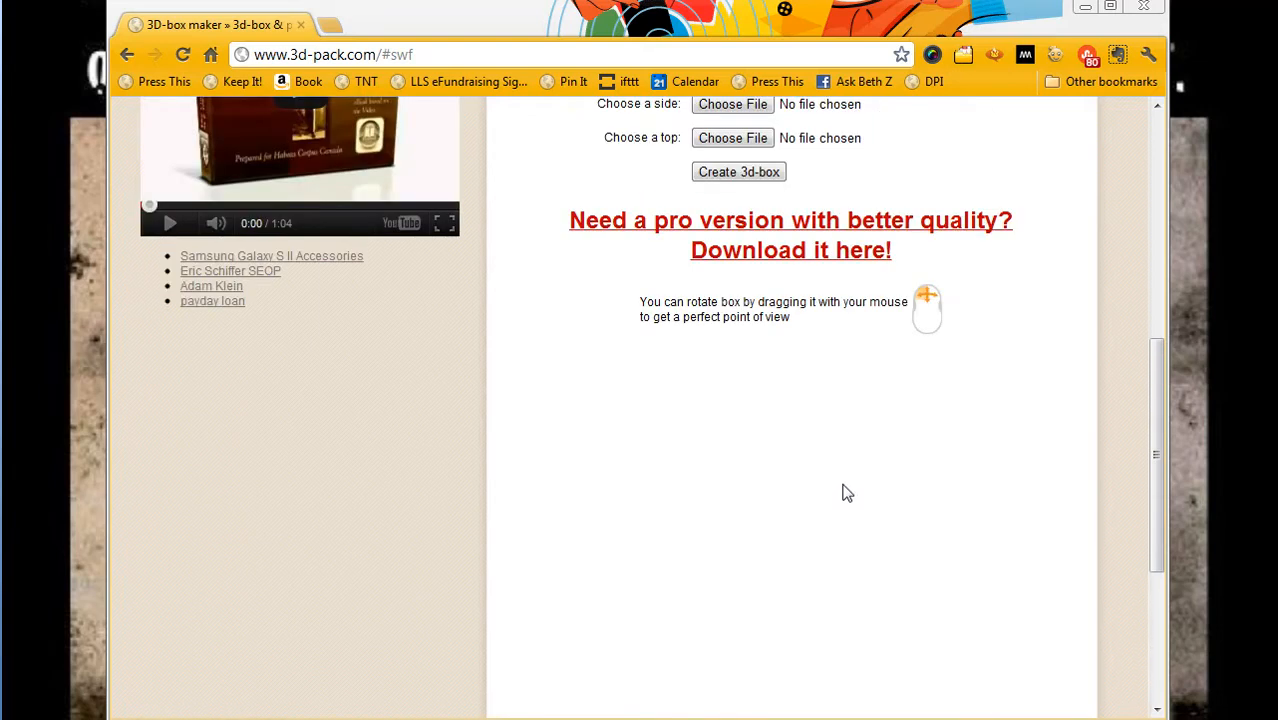
mouse_move(775, 240)
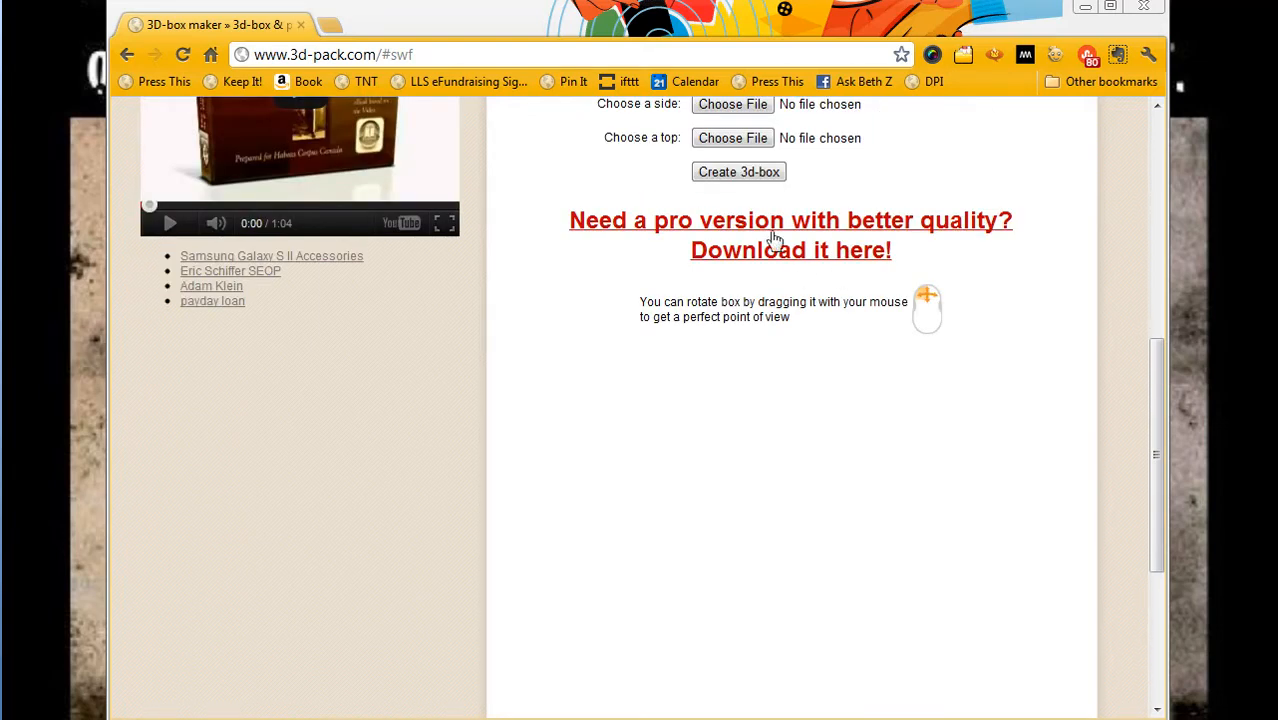
mouse_move(789, 225)
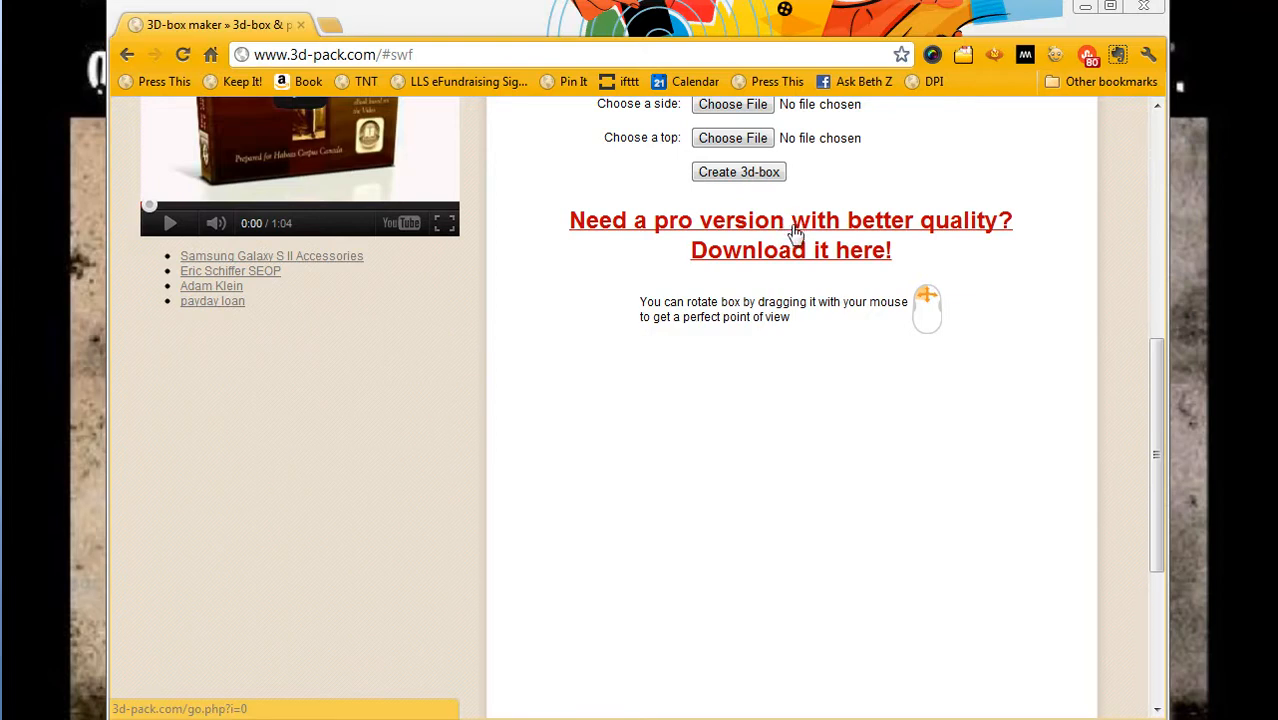
mouse_move(1165, 570)
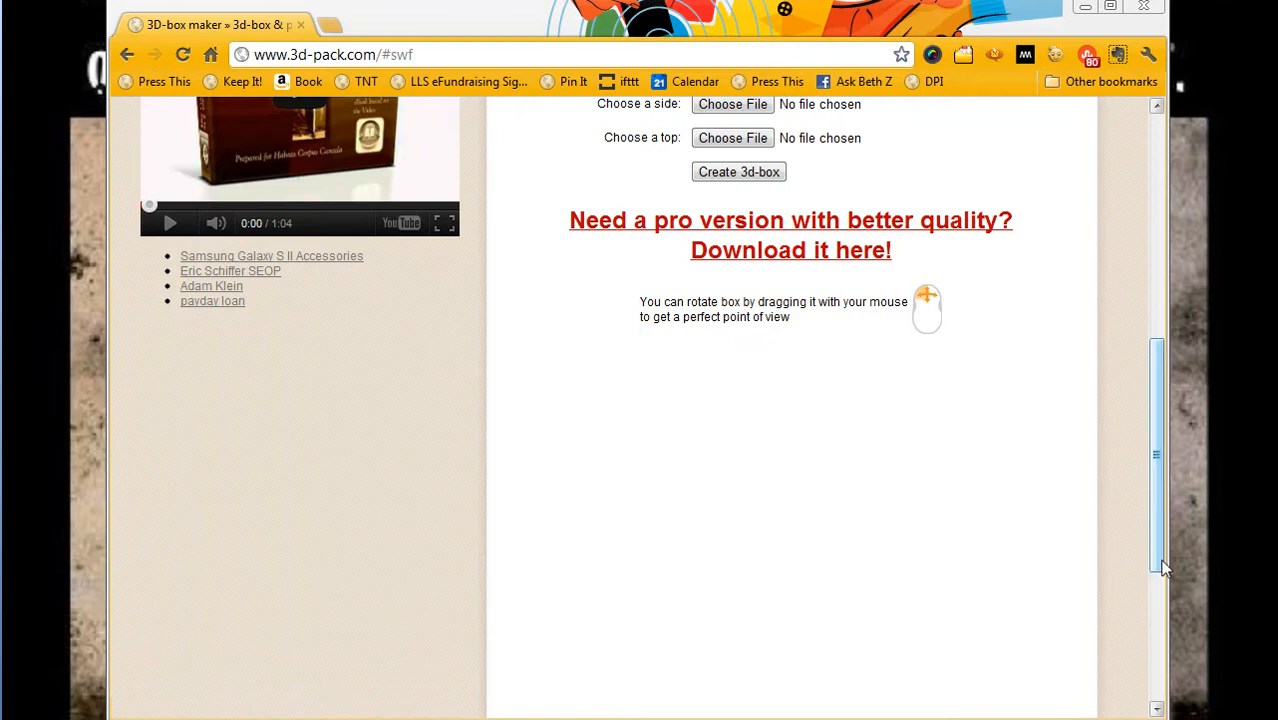
scroll("up", 3)
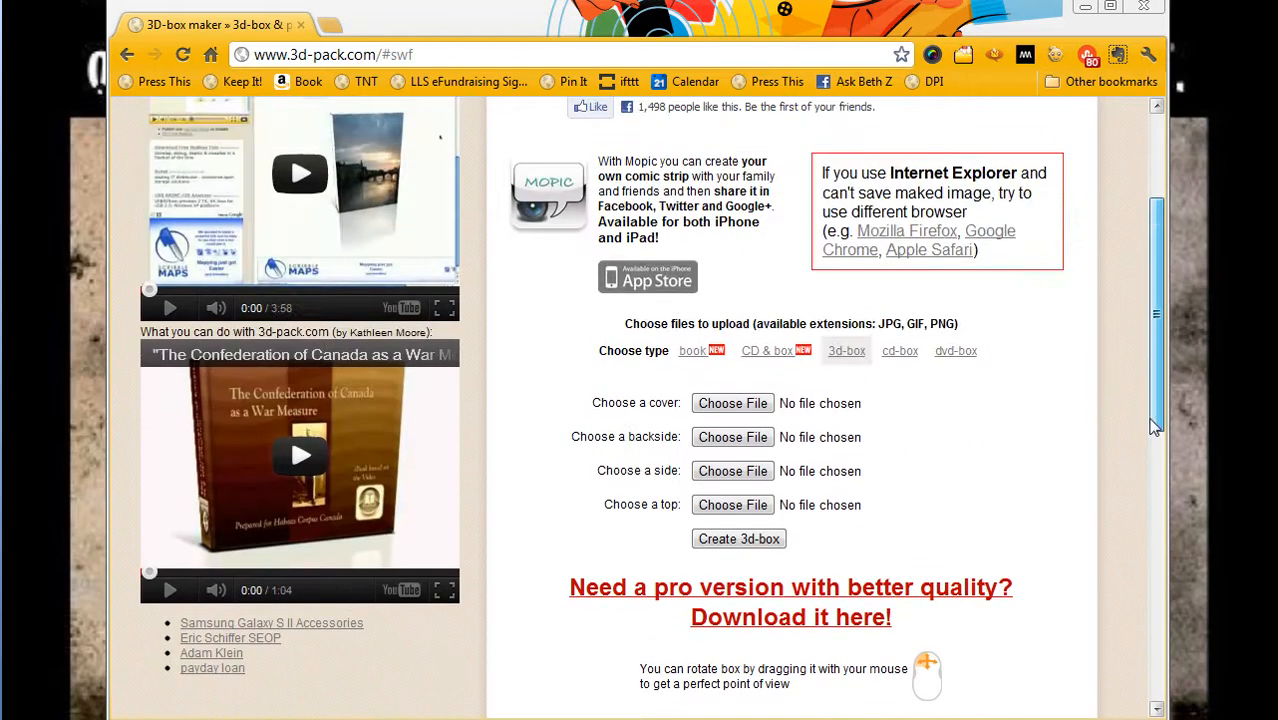